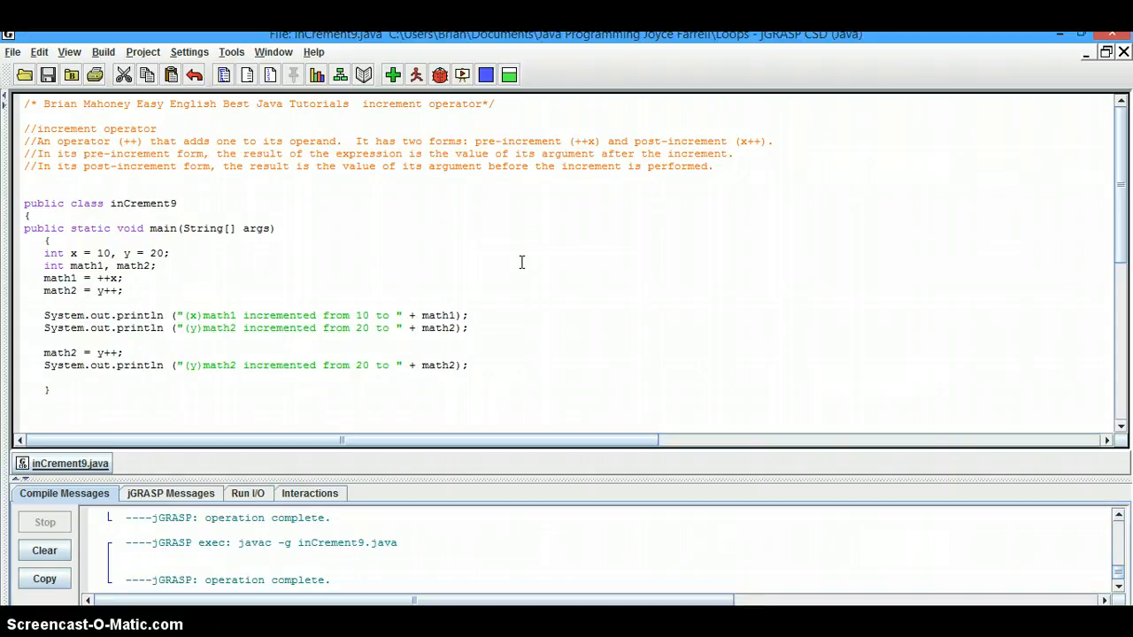
# Run inCrement9 and view output showing x going 10 to 11, y 20 then 21
pyautogui.click(46, 378)
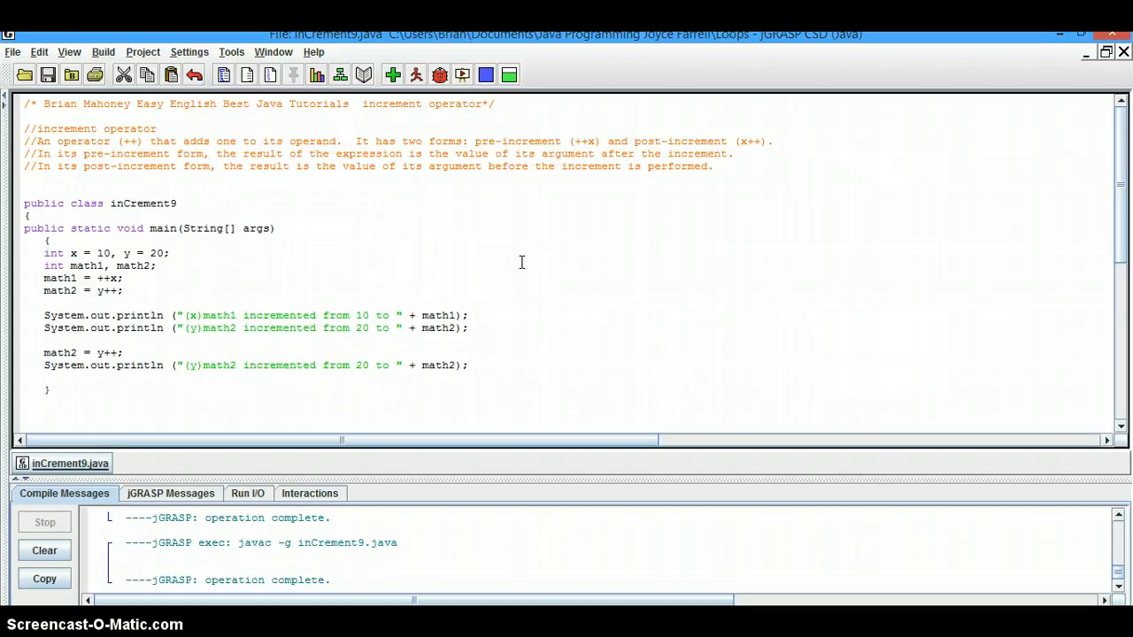
pyautogui.click(45, 378)
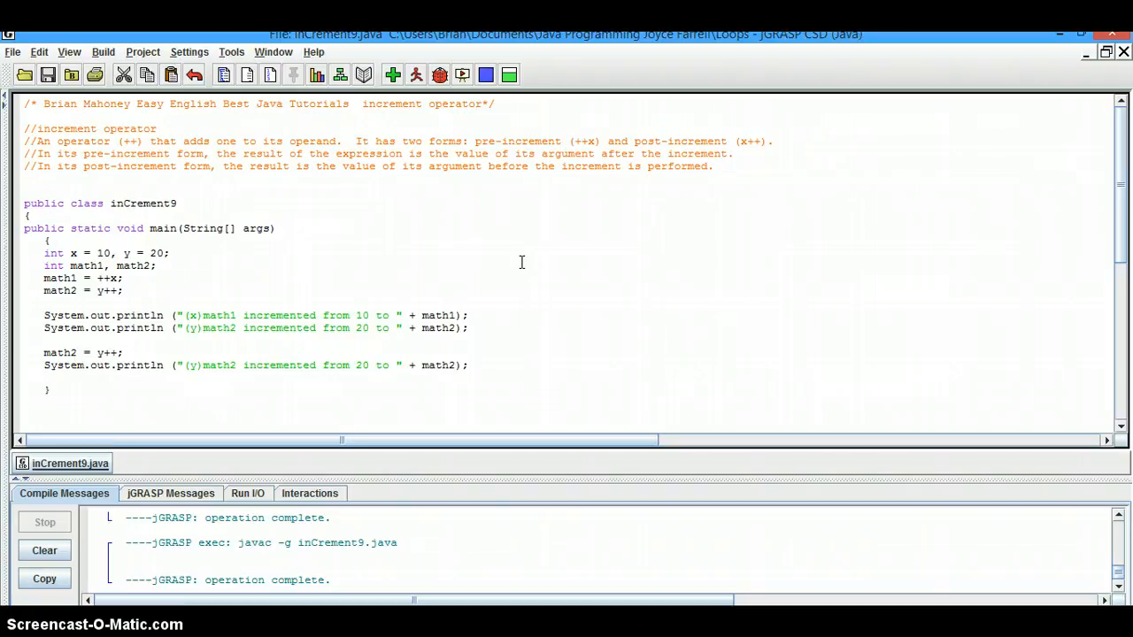
pyautogui.click(46, 378)
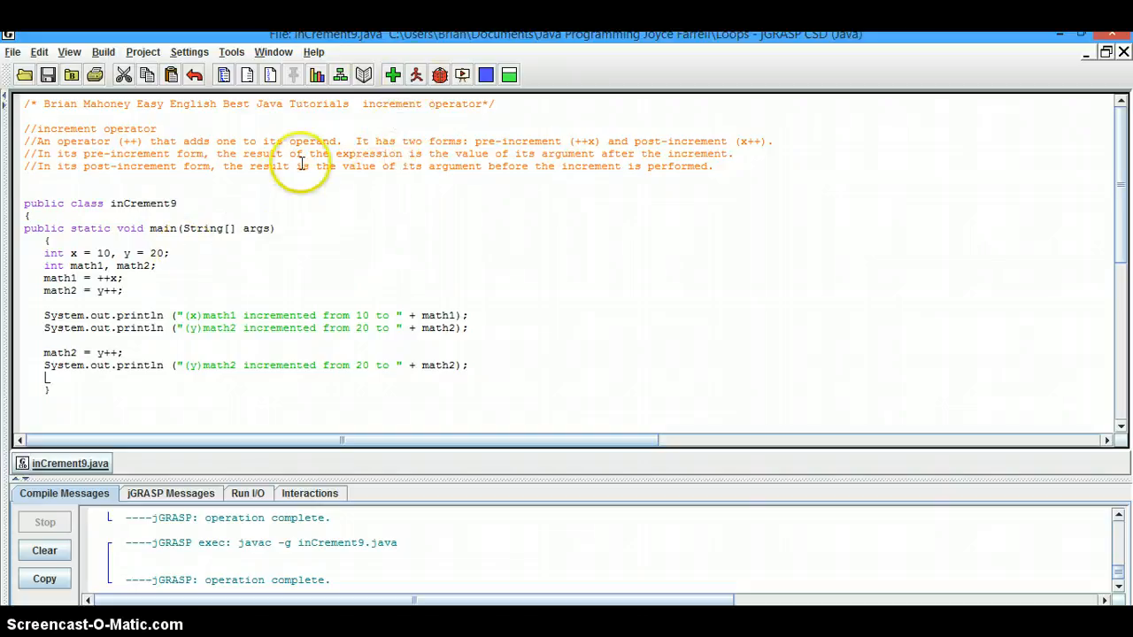
pyautogui.click(416, 74)
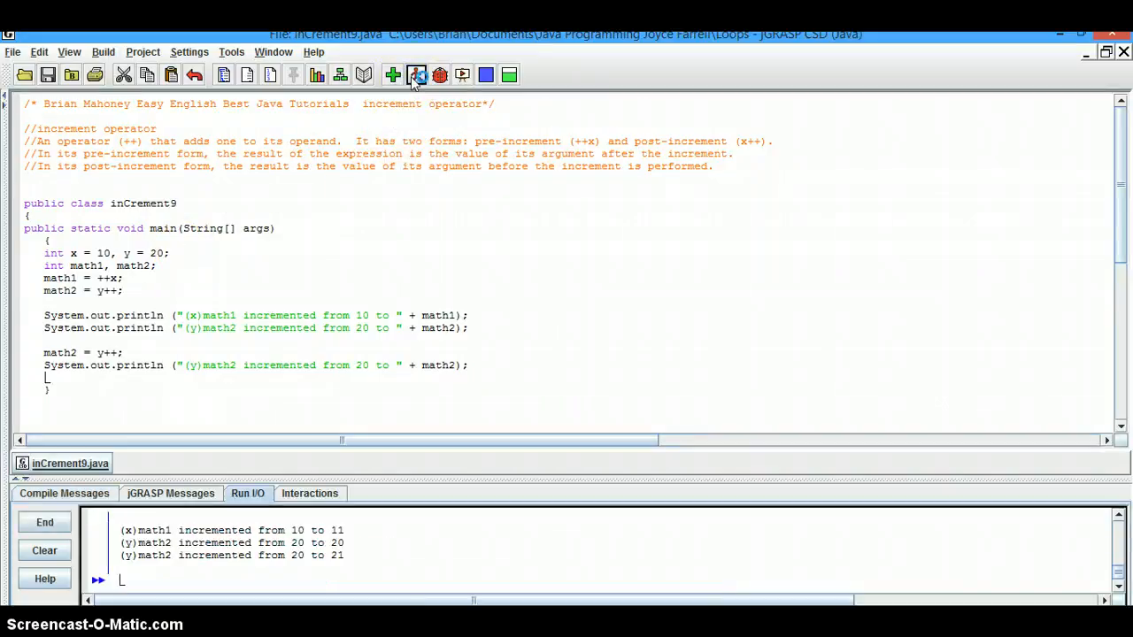
pyautogui.click(416, 74)
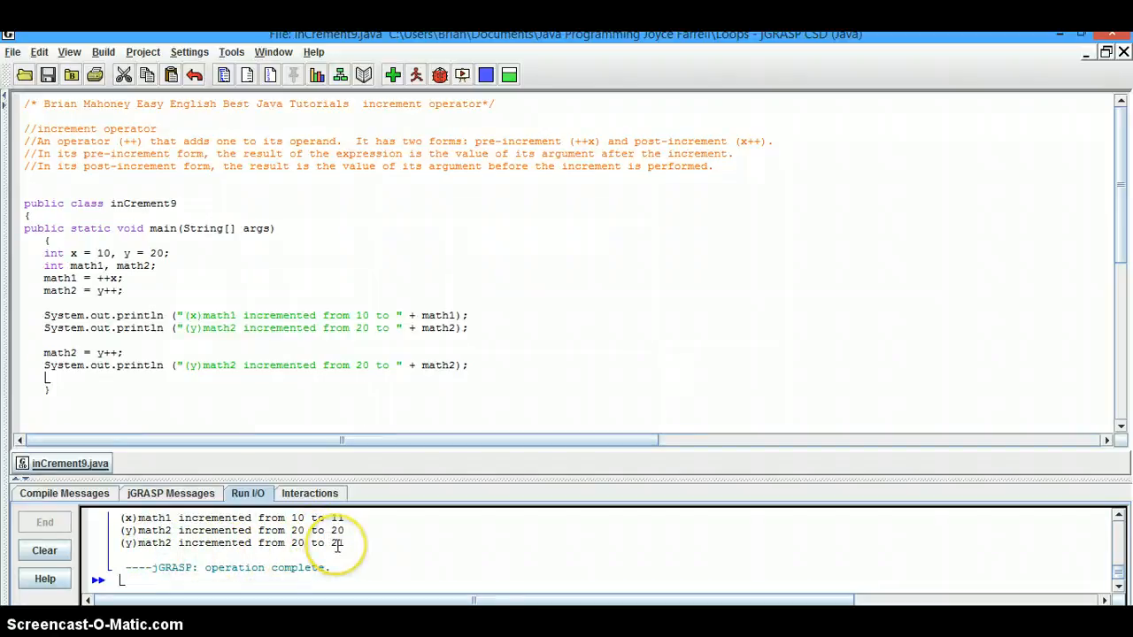
pyautogui.moveTo(209, 375)
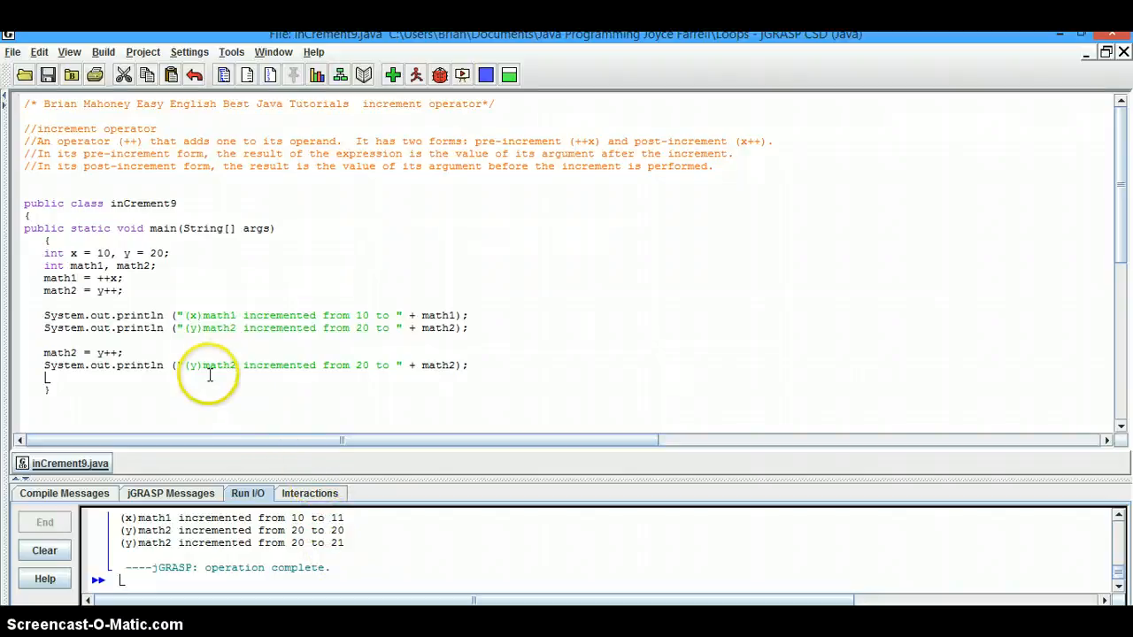
pyautogui.moveTo(87, 262)
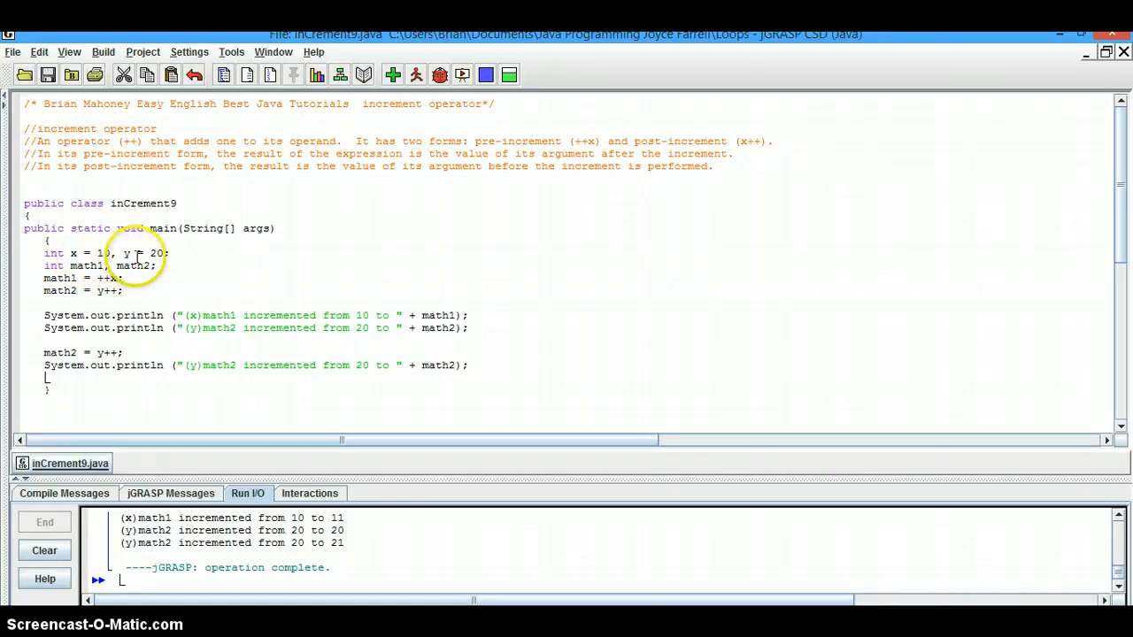
pyautogui.moveTo(71, 270)
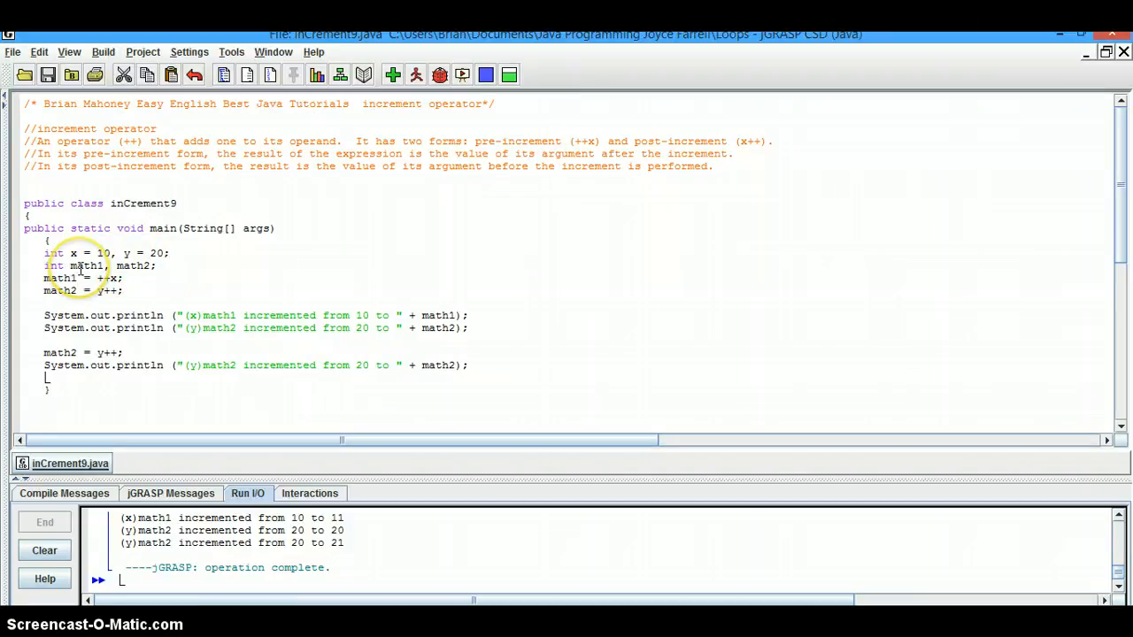
pyautogui.moveTo(75, 290)
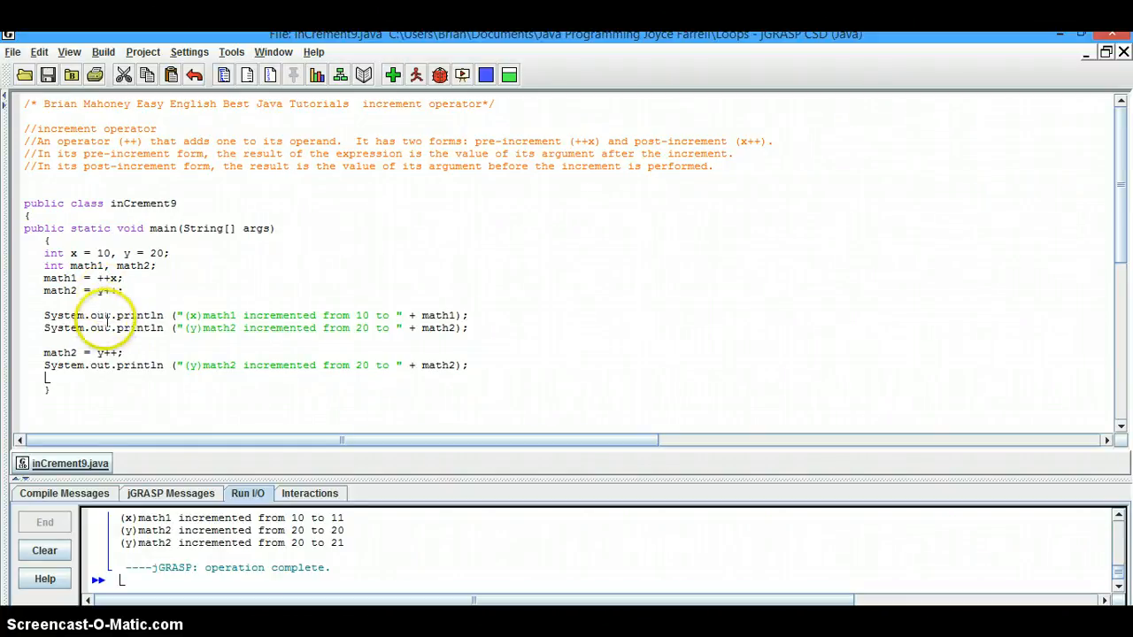
pyautogui.moveTo(405, 328)
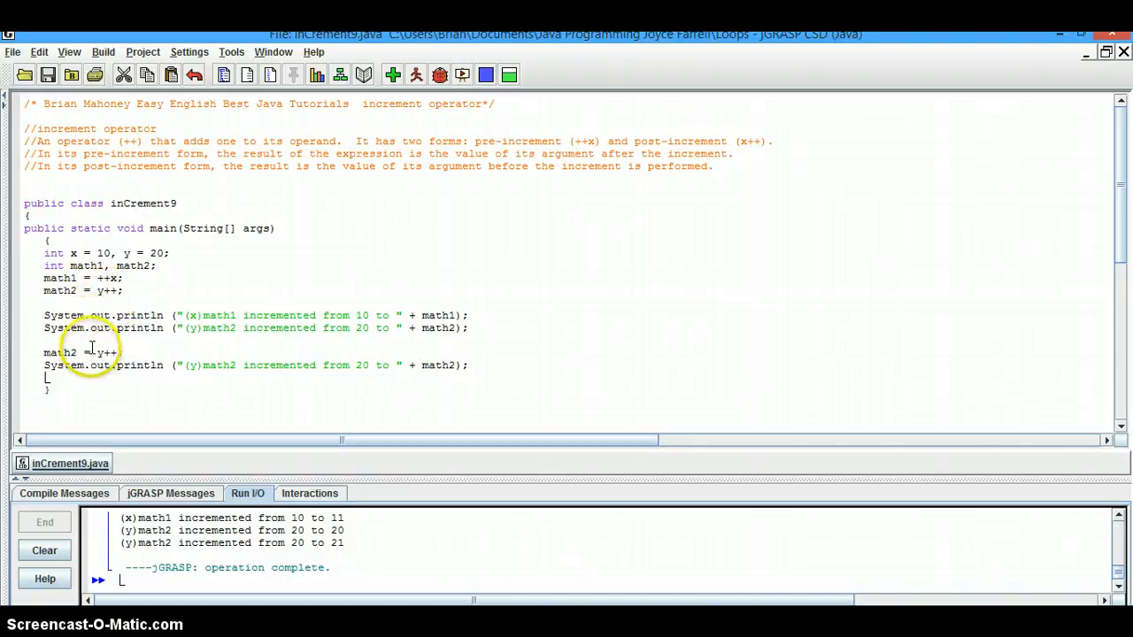
pyautogui.moveTo(146, 329)
pyautogui.write(';')
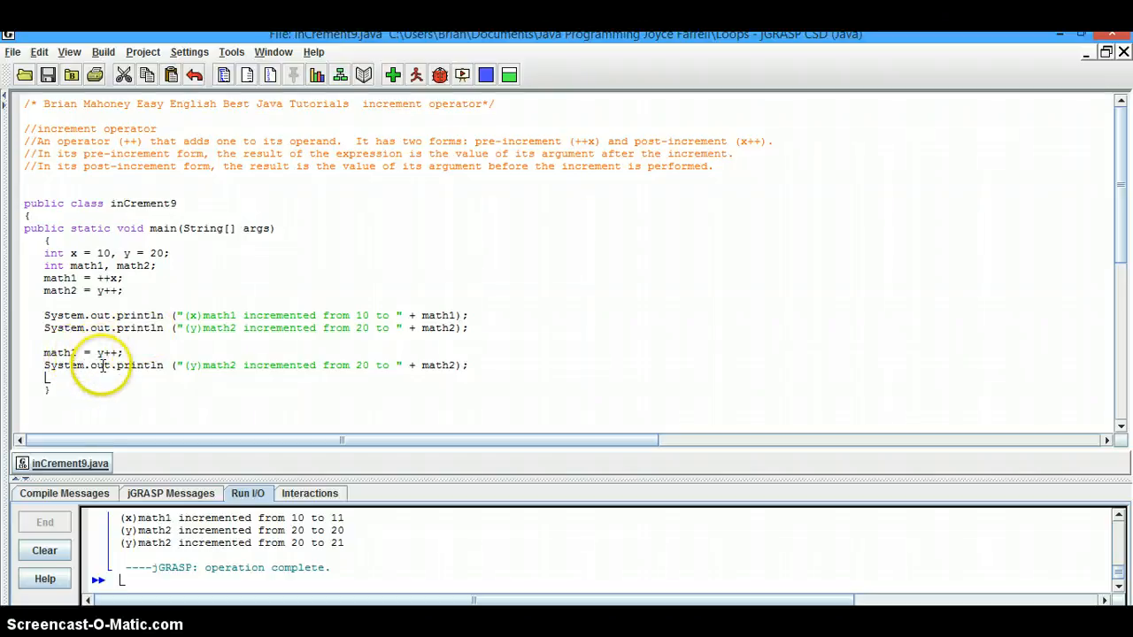
pyautogui.moveTo(389, 374)
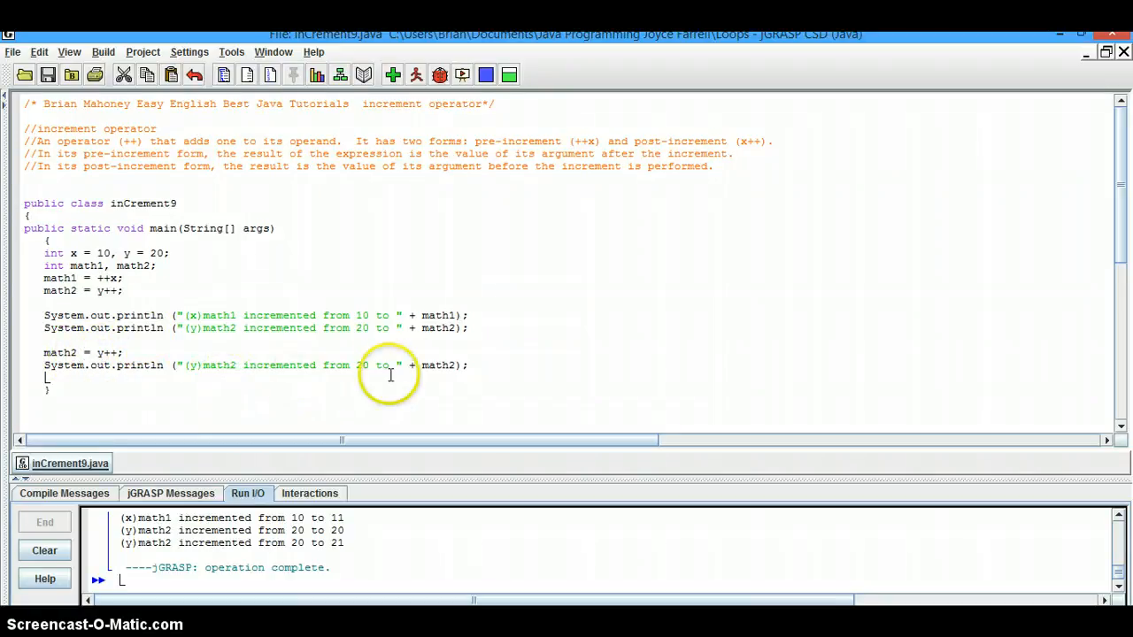
pyautogui.moveTo(431, 373)
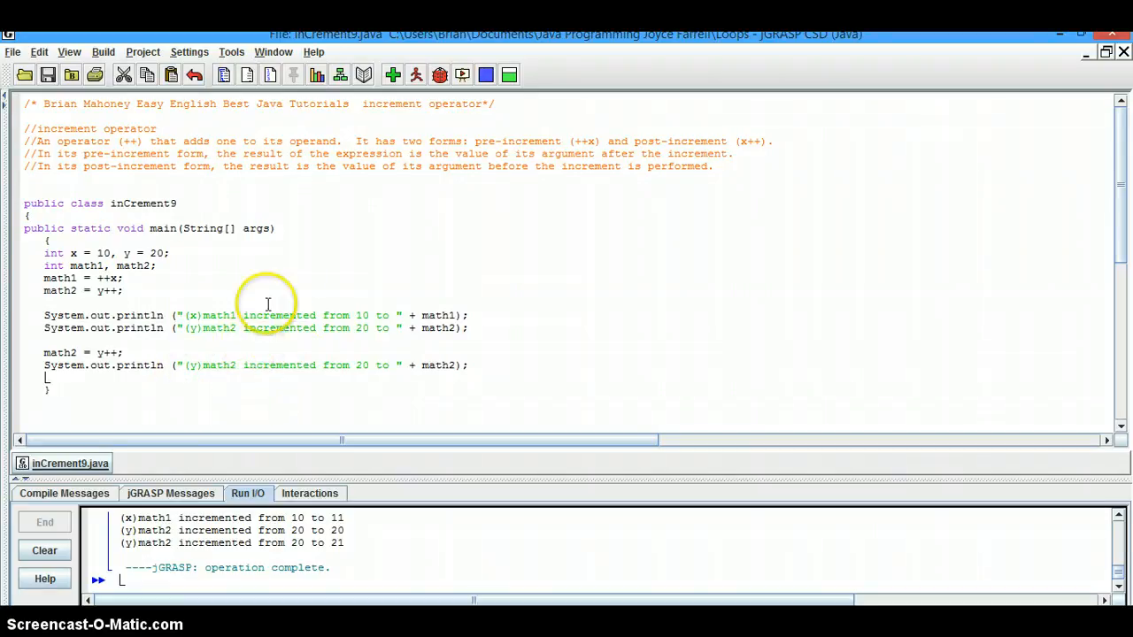
# Compile inCrement9.java after changing the declarations to x = 12 and y = 22
pyautogui.click(393, 75)
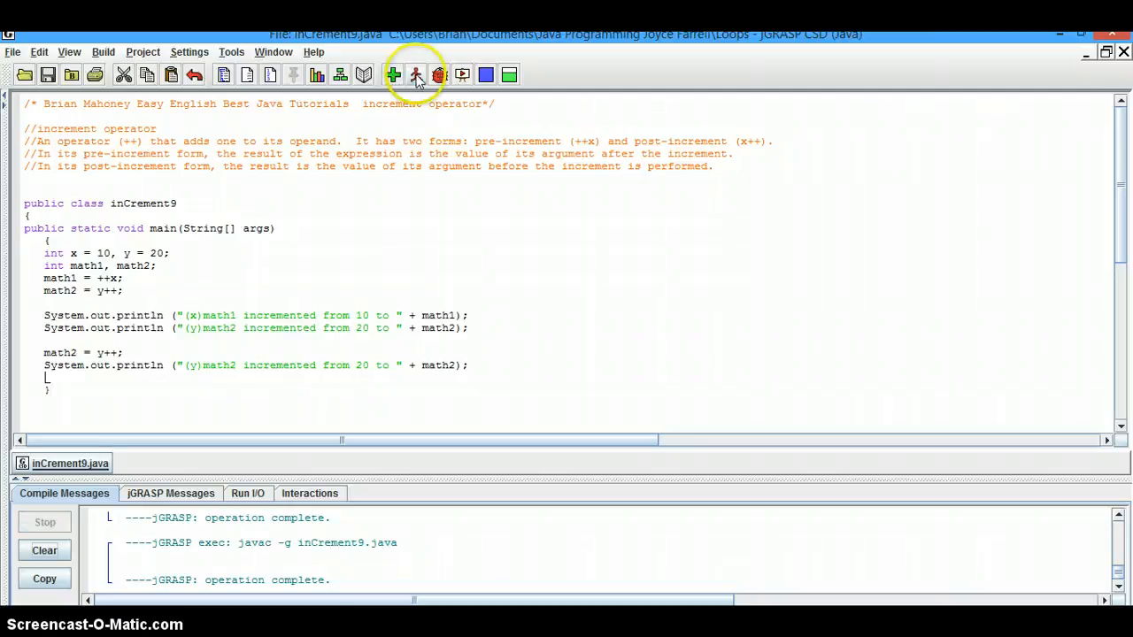
pyautogui.click(416, 74)
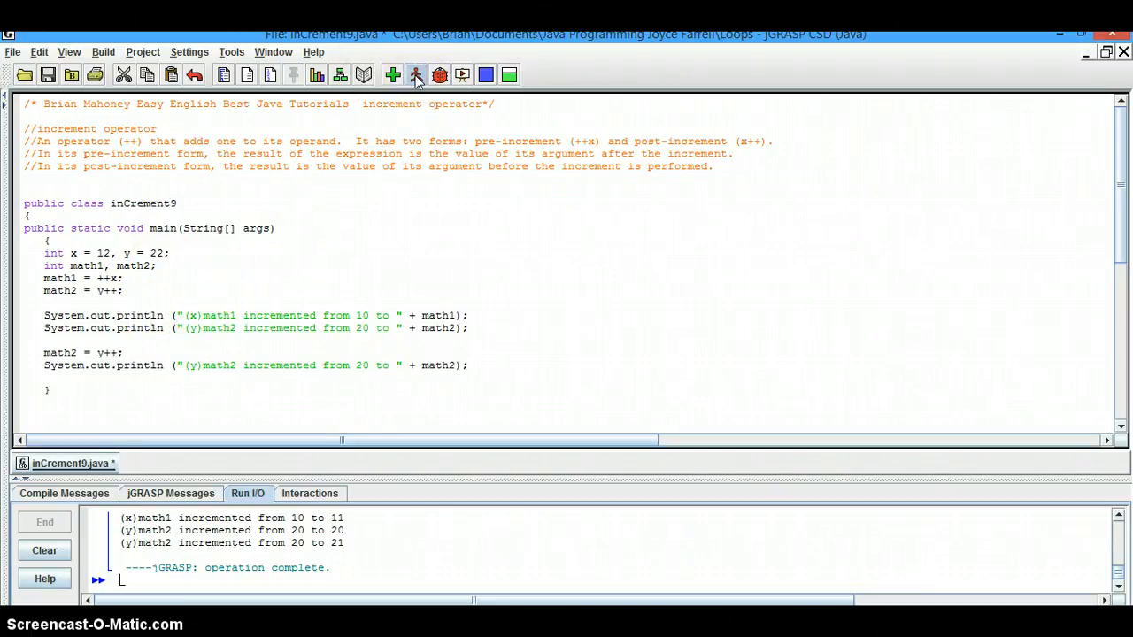
# Compile and run the edited inCrement9, confirming output 13, 22 and 23
pyautogui.click(416, 74)
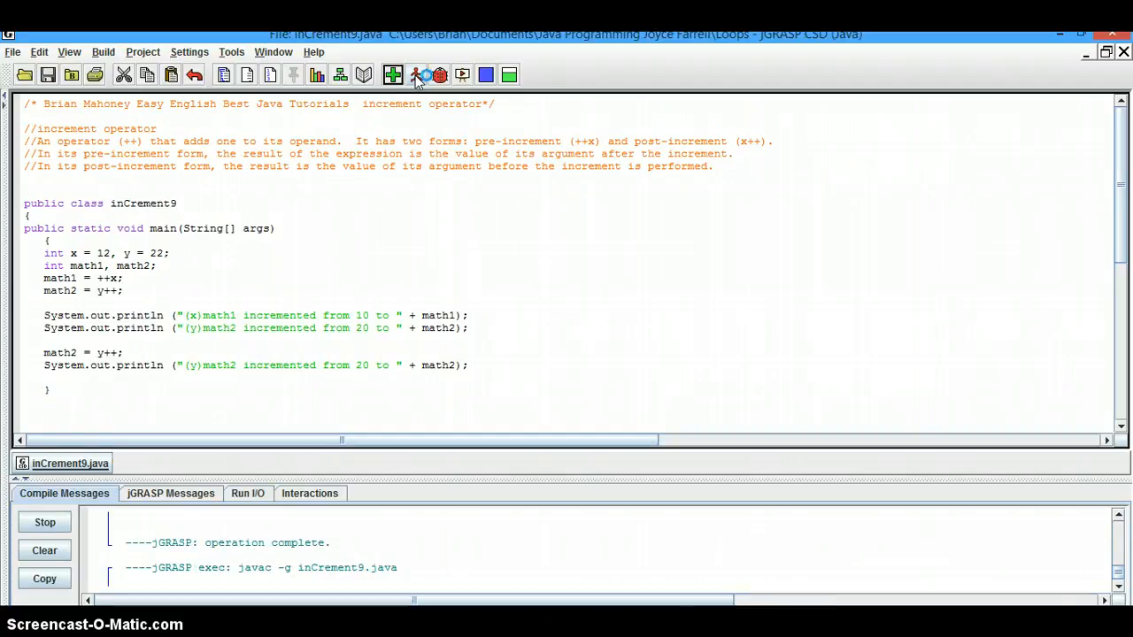
pyautogui.click(416, 75)
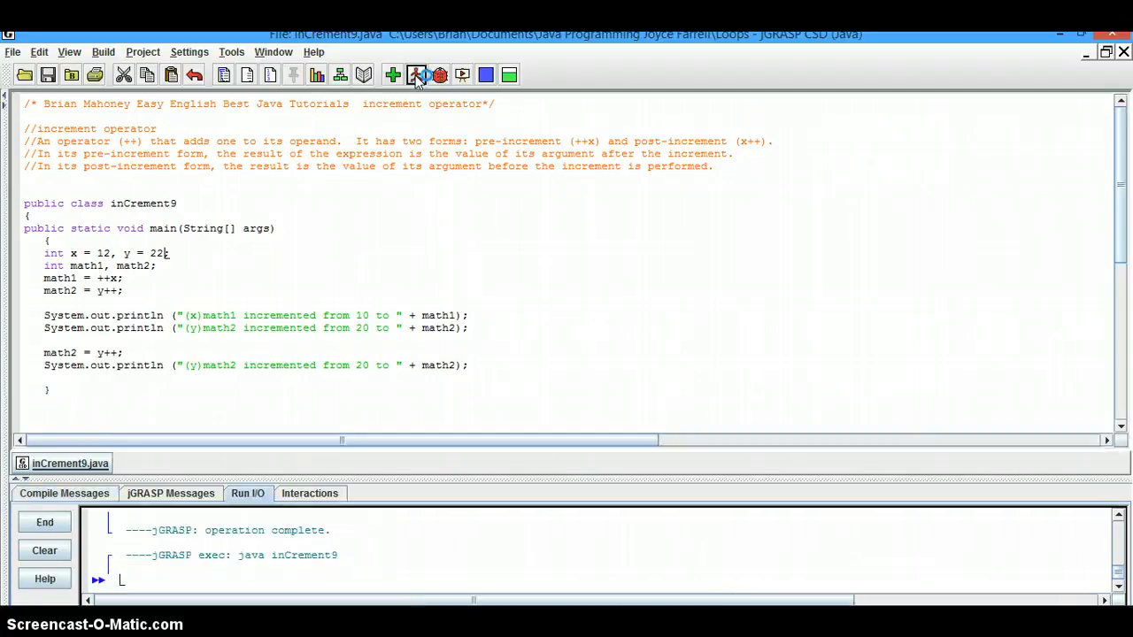
pyautogui.click(416, 74)
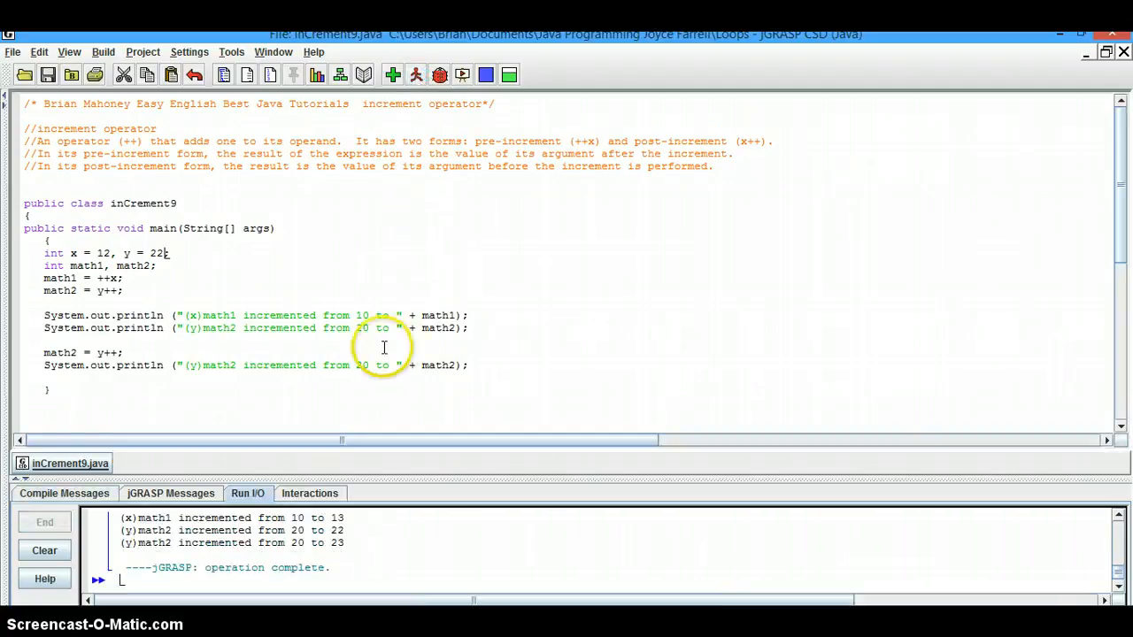
pyautogui.moveTo(381, 315)
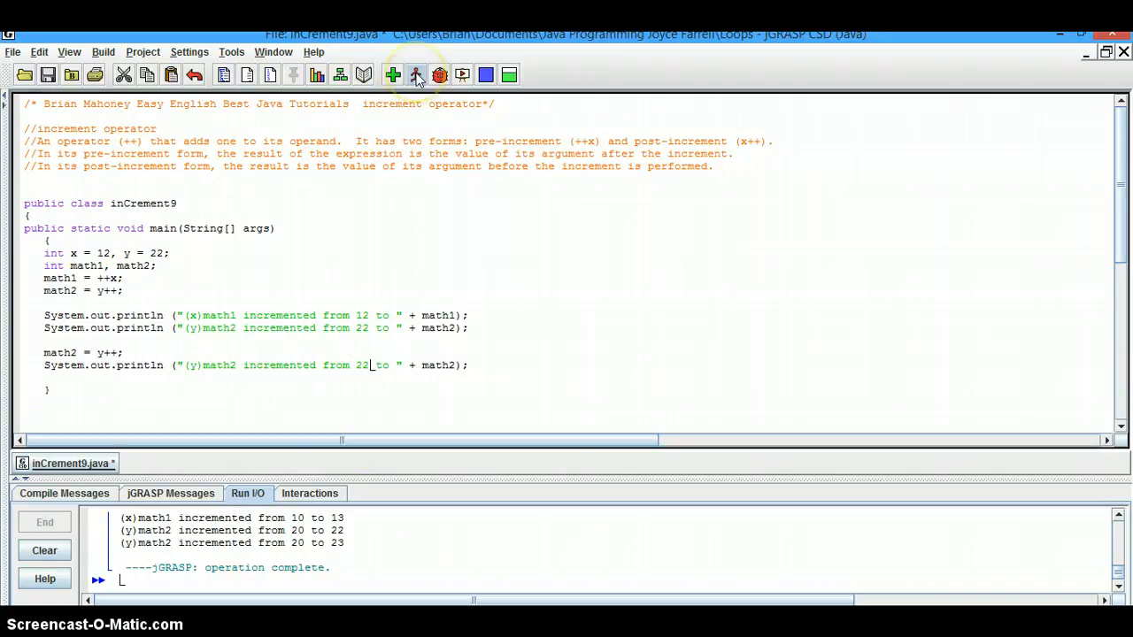
# Compile and rerun inCrement9, printing 'from 12 to 13', 'from 22 to 22', 'from 22 to 23'
pyautogui.click(416, 75)
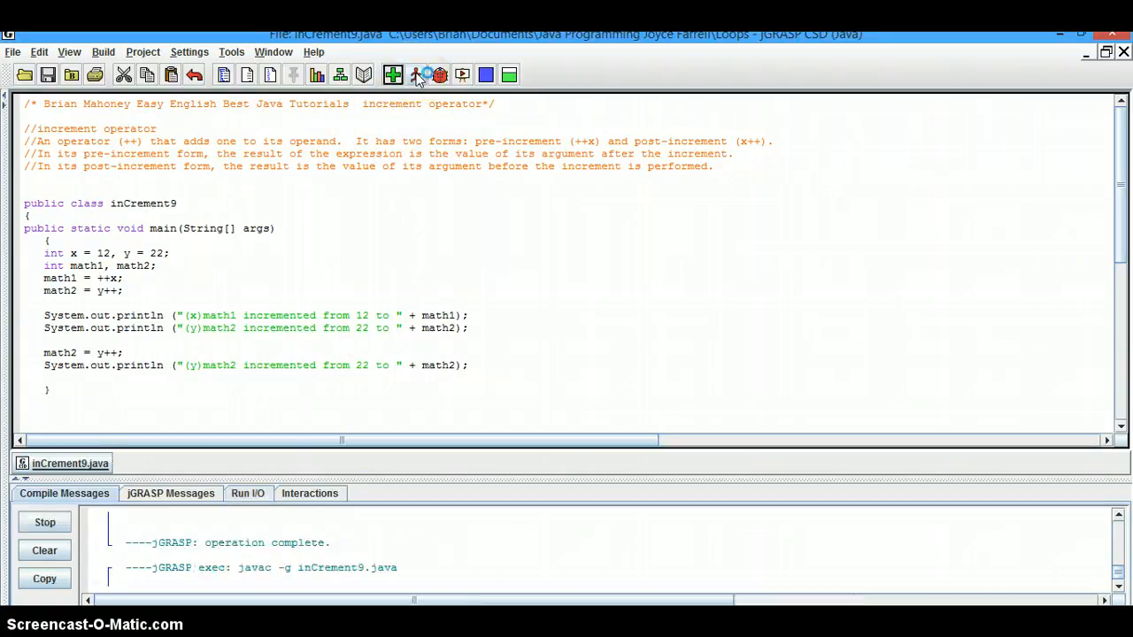
pyautogui.click(427, 75)
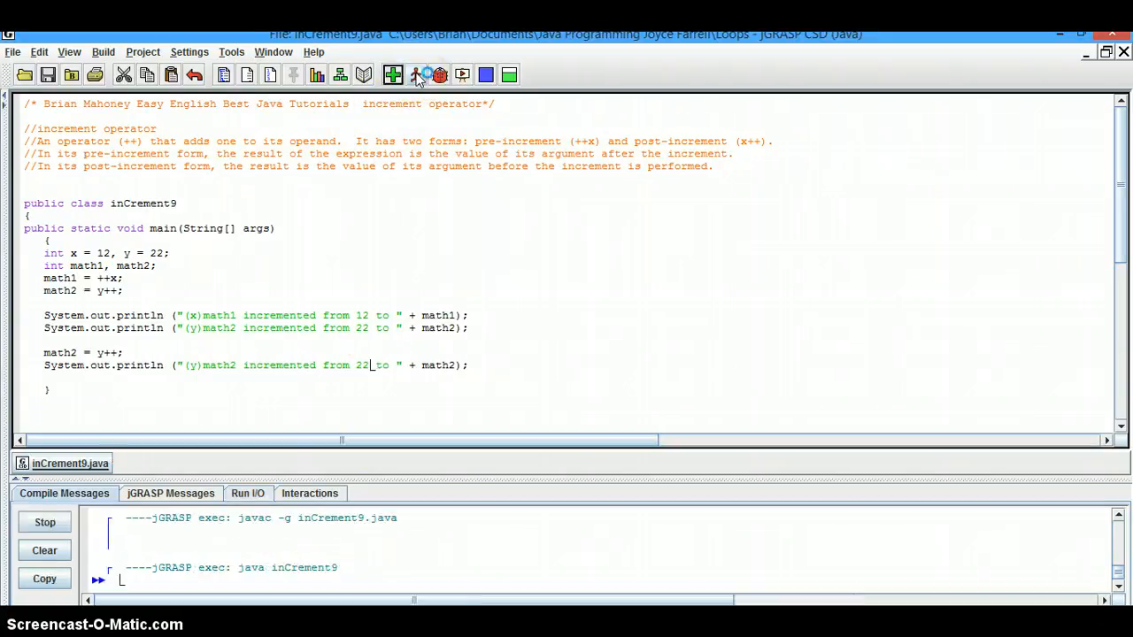
pyautogui.click(425, 74)
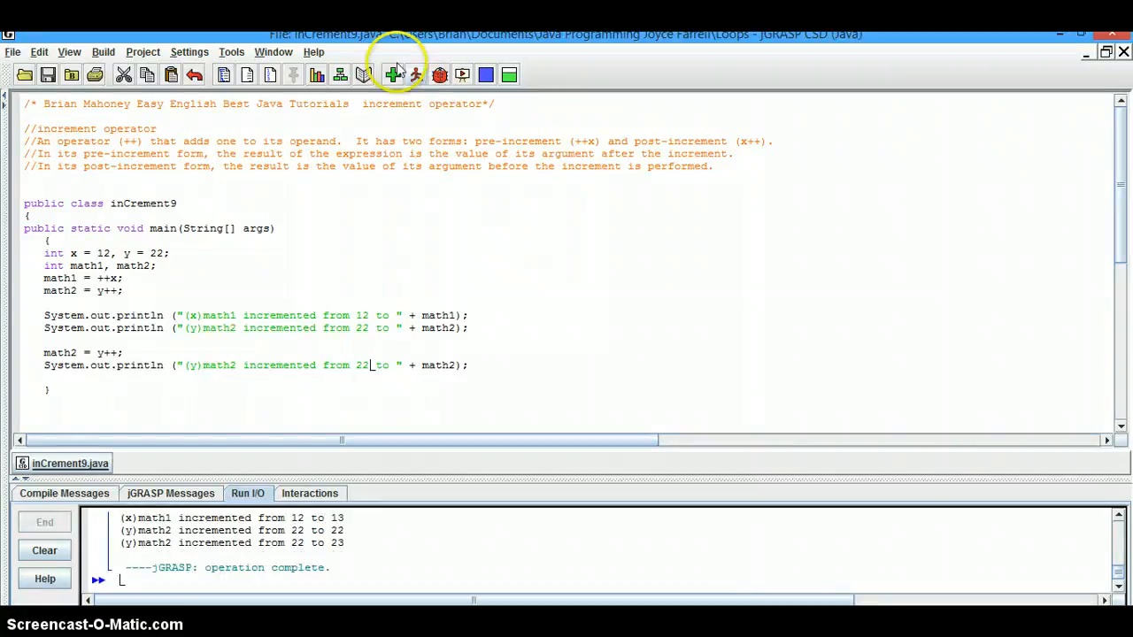
pyautogui.moveTo(325, 269)
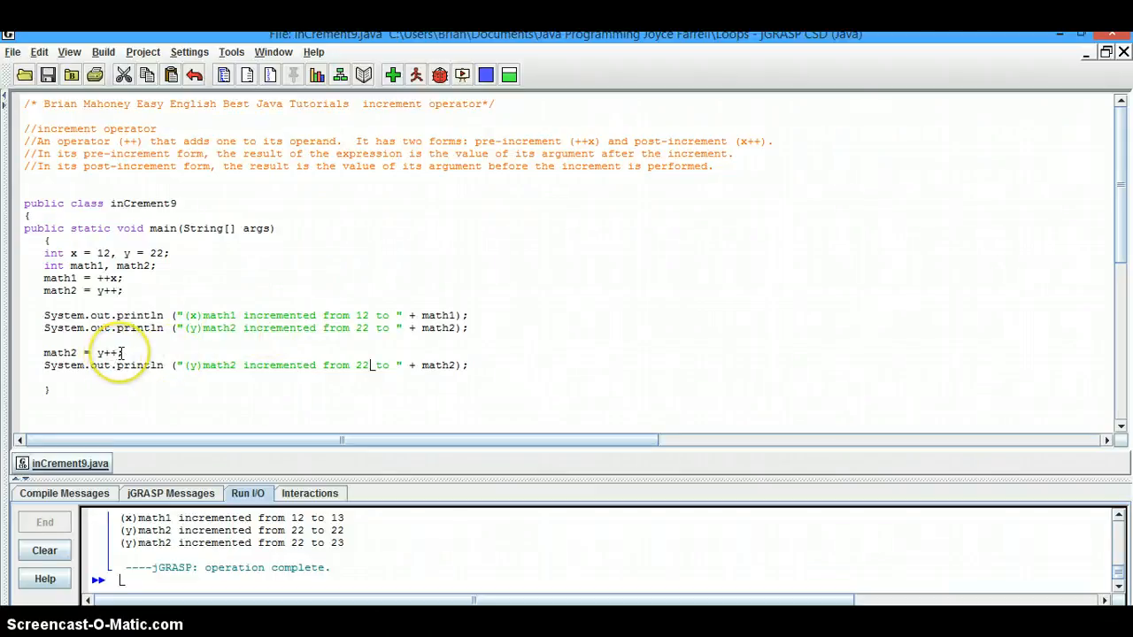
pyautogui.moveTo(304, 416)
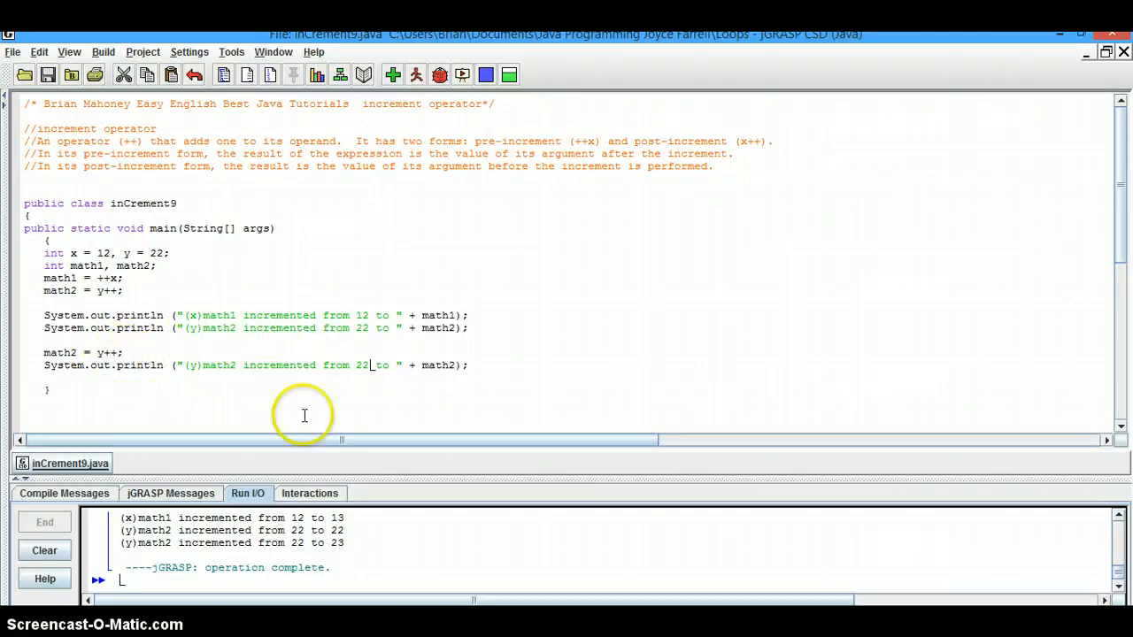
pyautogui.moveTo(408, 379)
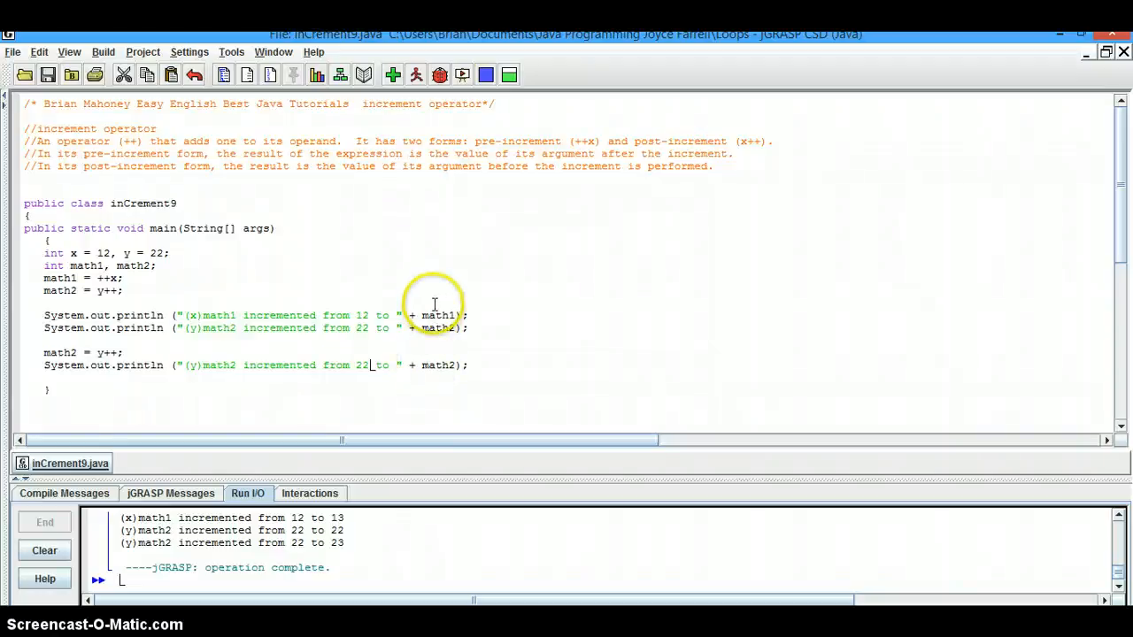
pyautogui.moveTo(394, 267)
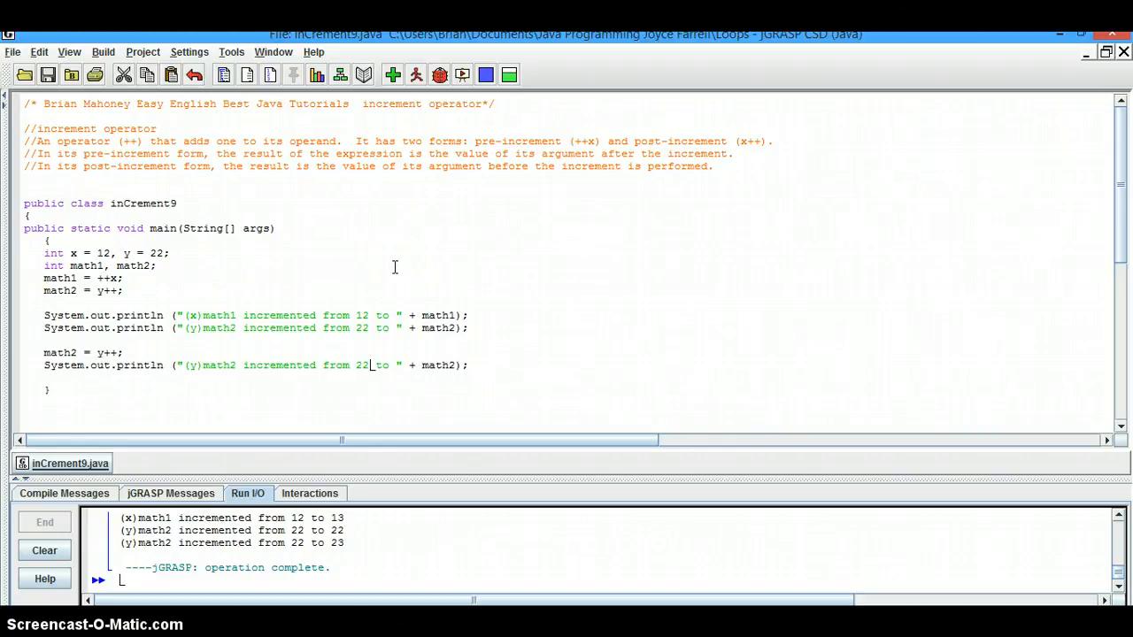
pyautogui.moveTo(373, 282)
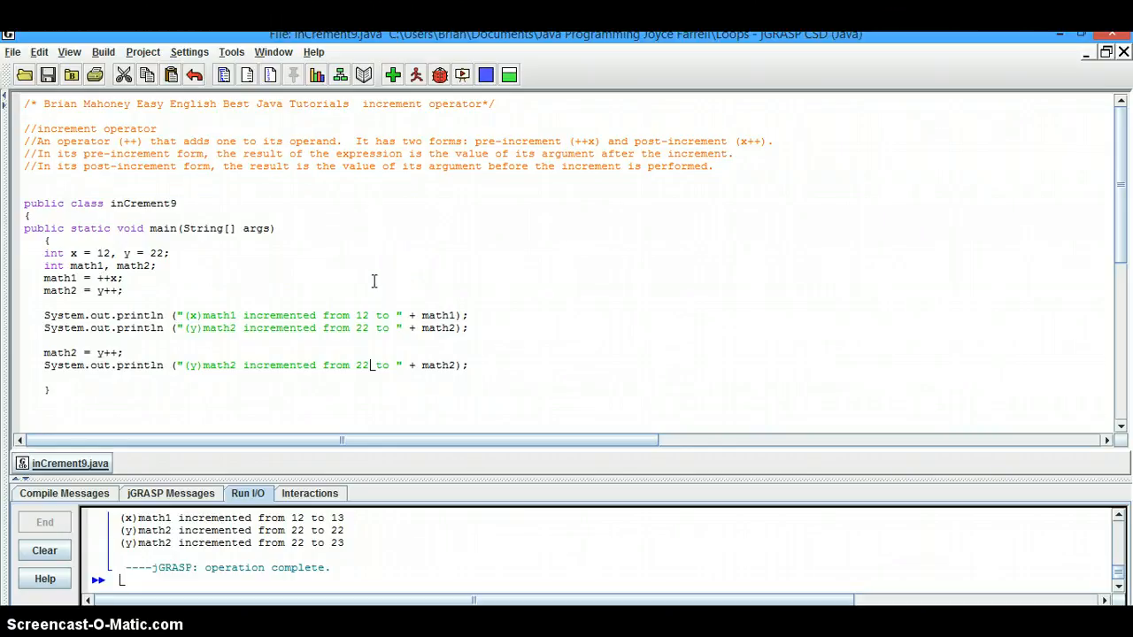